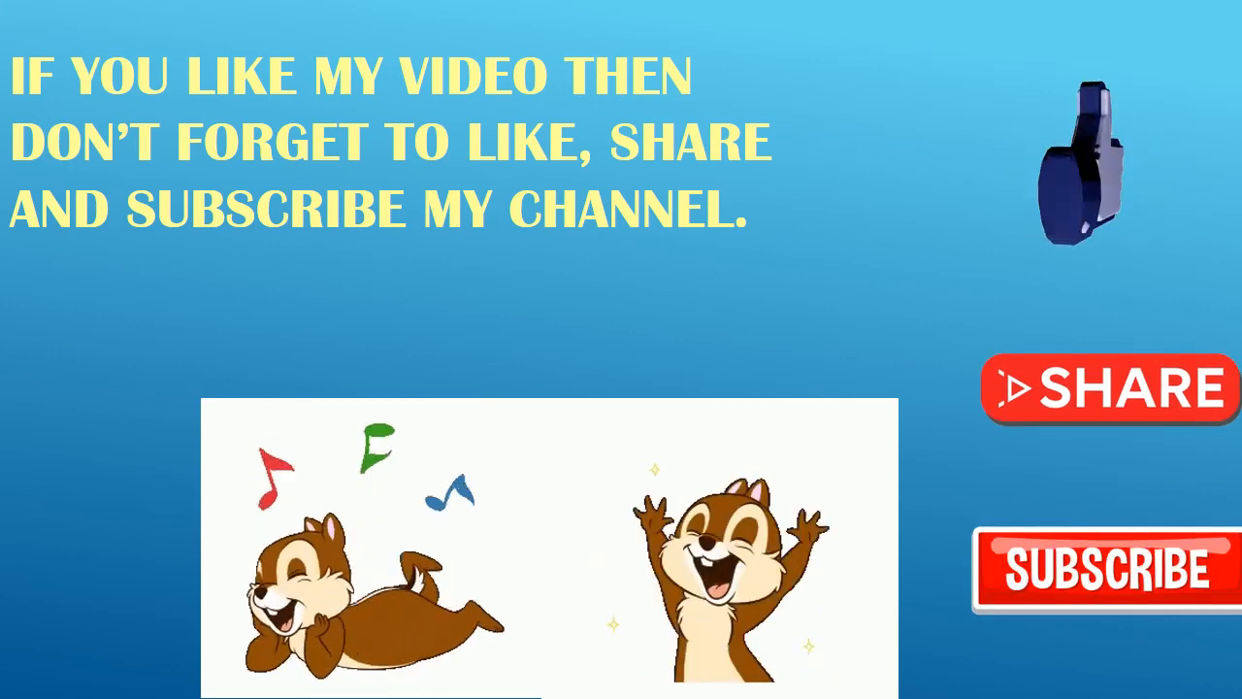
{"action": "scroll", "scroll_direction": "down", "scroll_amount": 3}
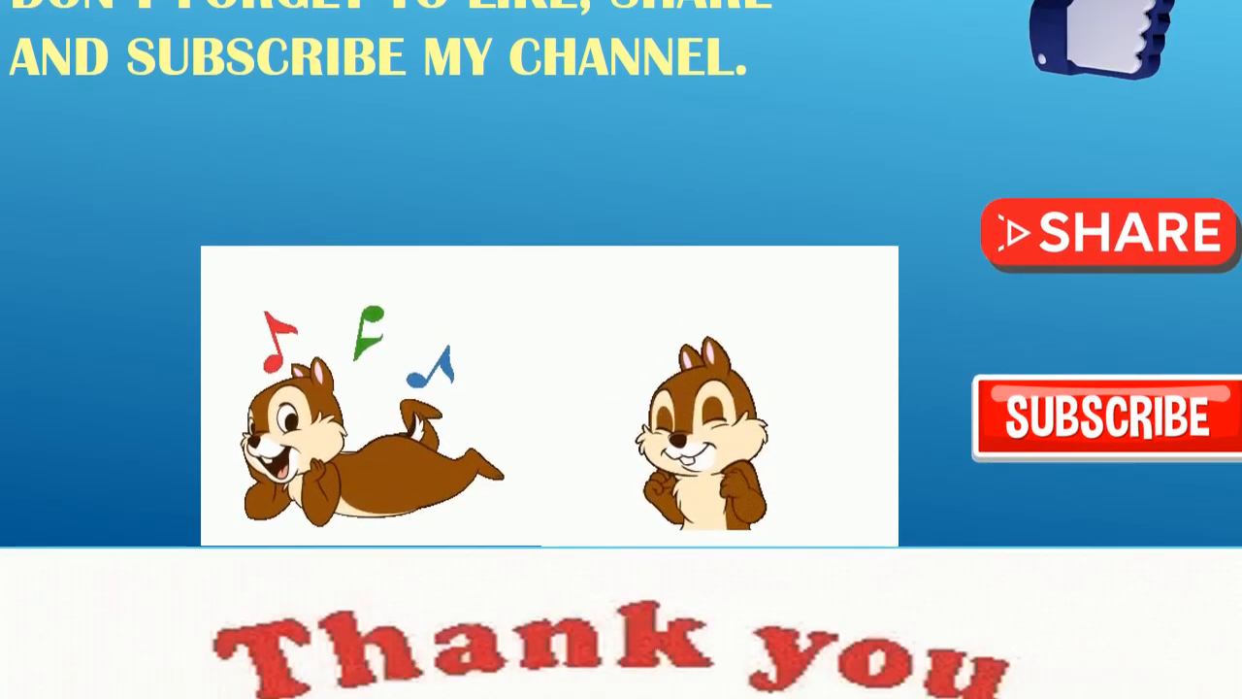